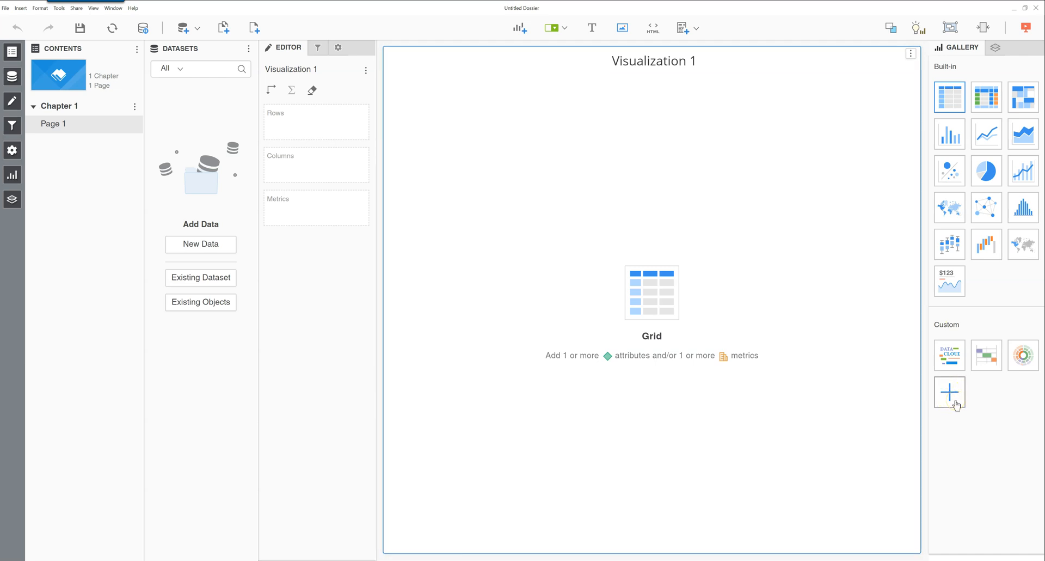
mouse_move(32, 253)
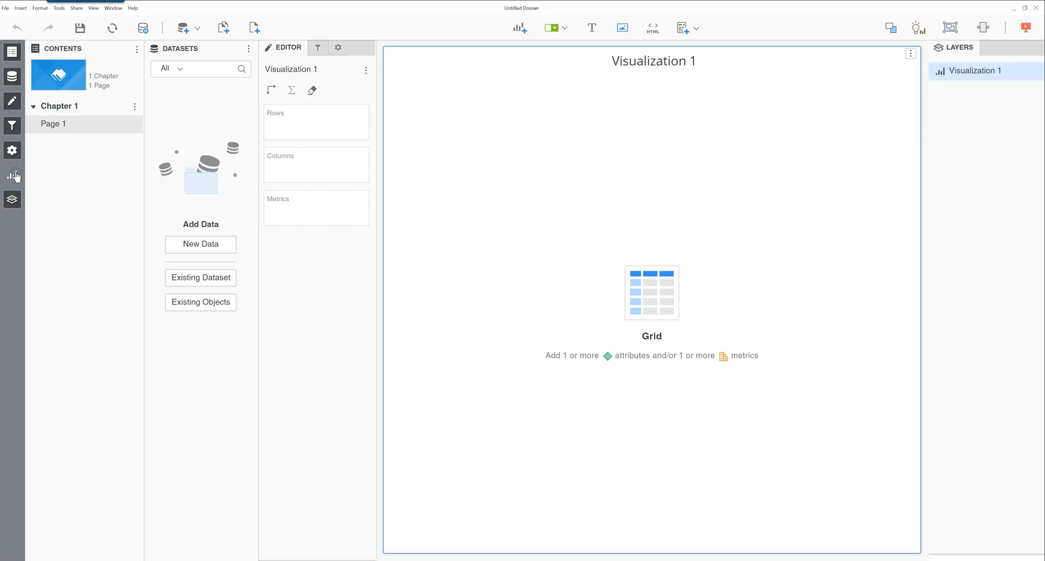
Step: Import the VitaraCharts zip file as a custom visualization into the Custom gallery
click(12, 176)
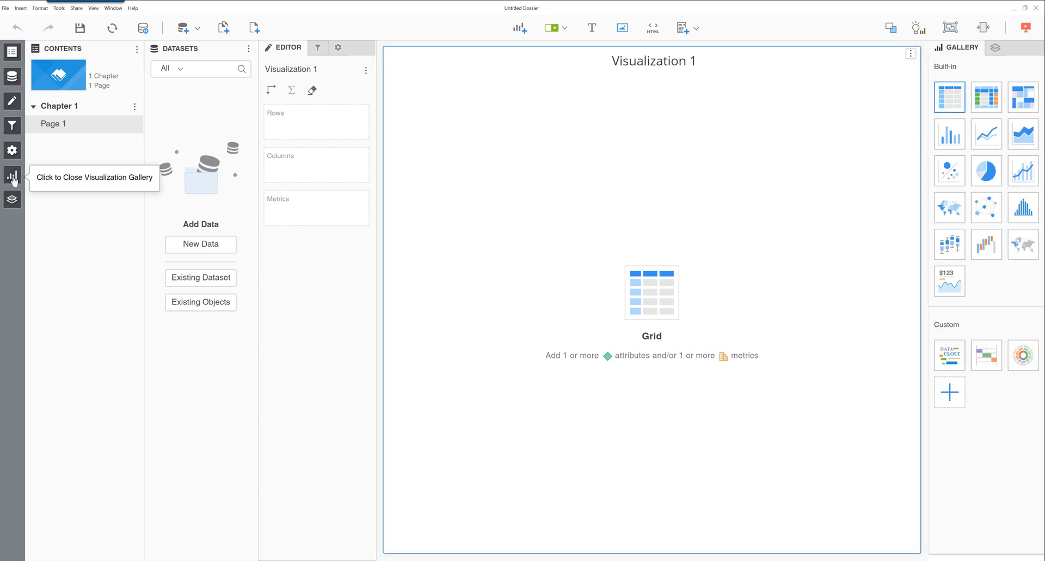
mouse_move(972, 410)
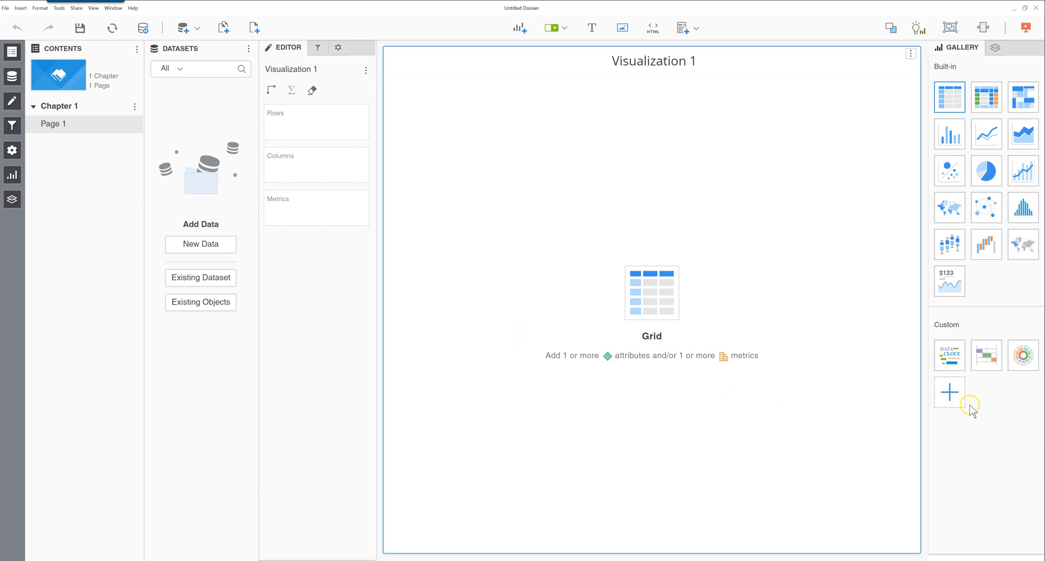
mouse_move(945, 407)
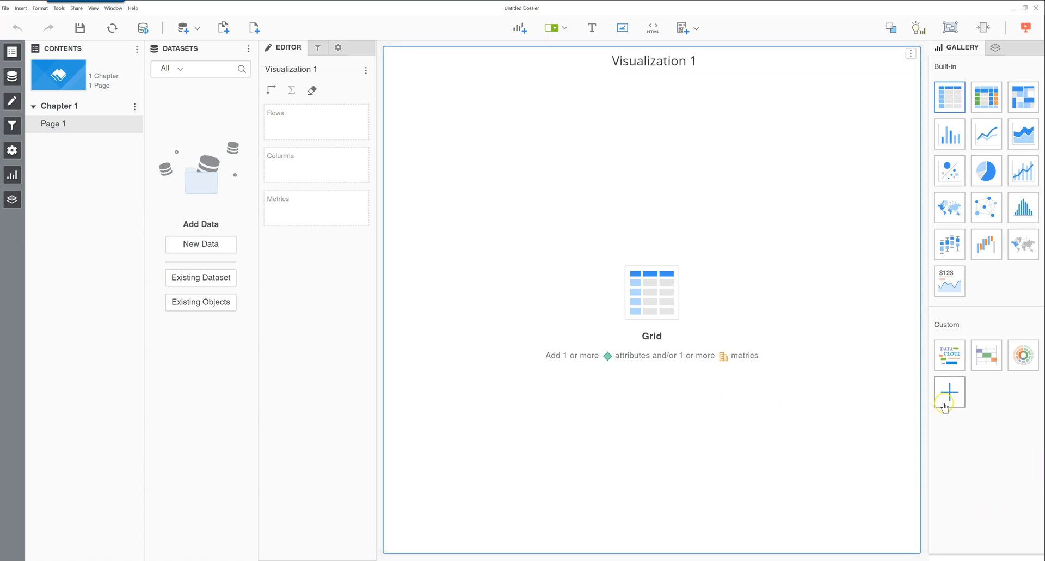
mouse_move(949, 392)
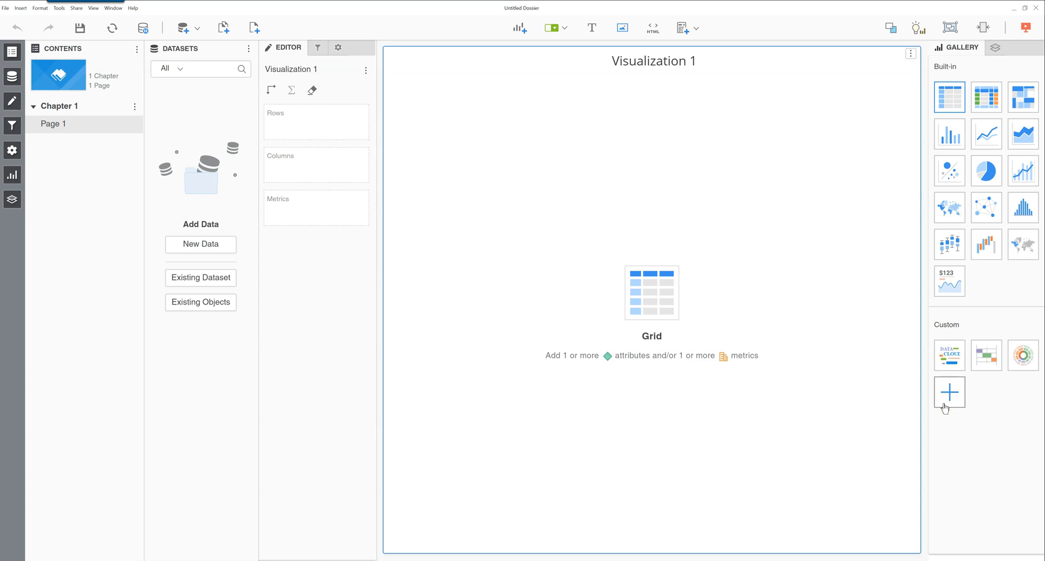
mouse_move(952, 404)
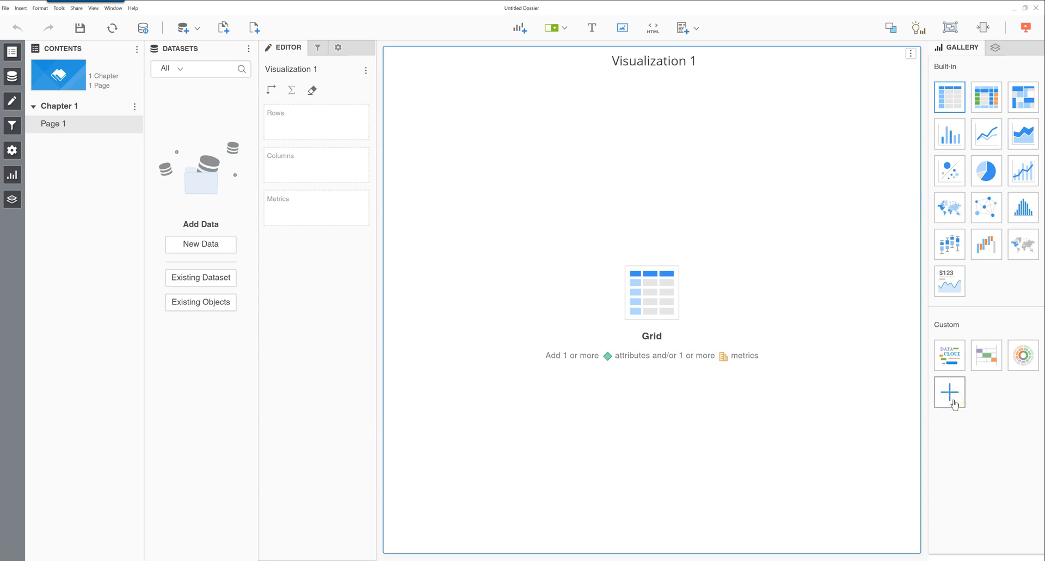
click(949, 390)
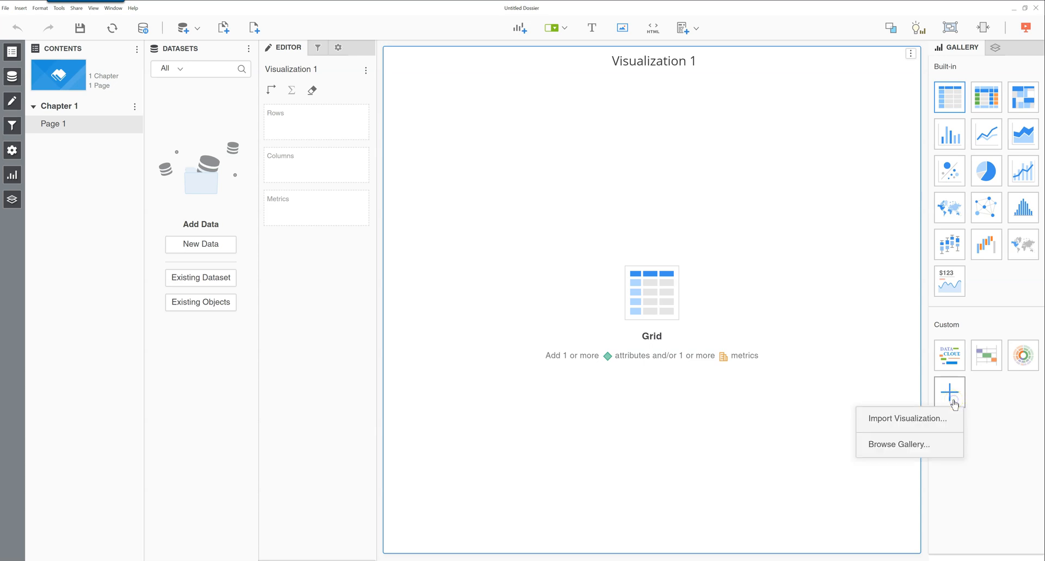
click(907, 418)
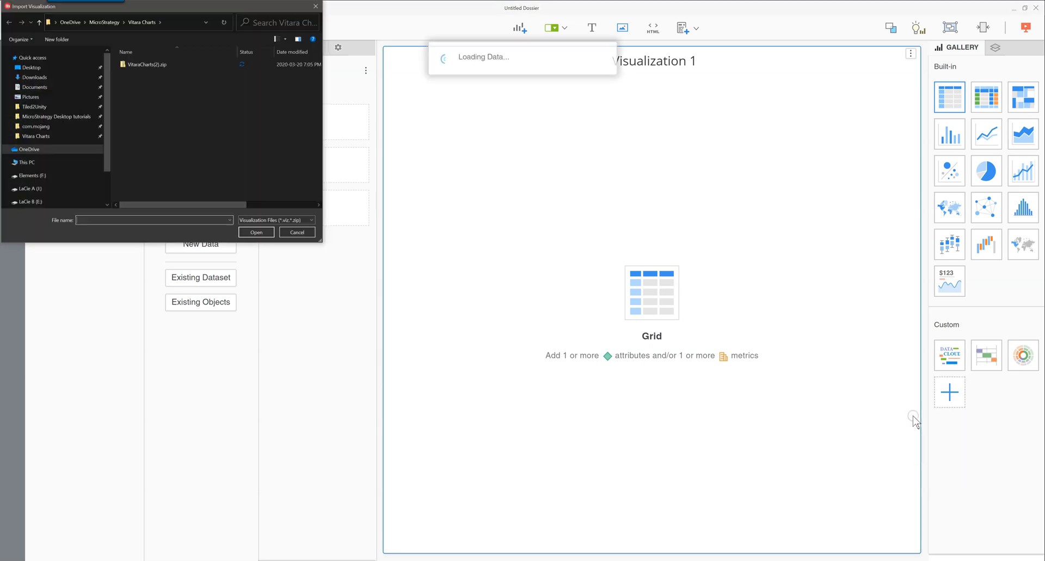
click(145, 65)
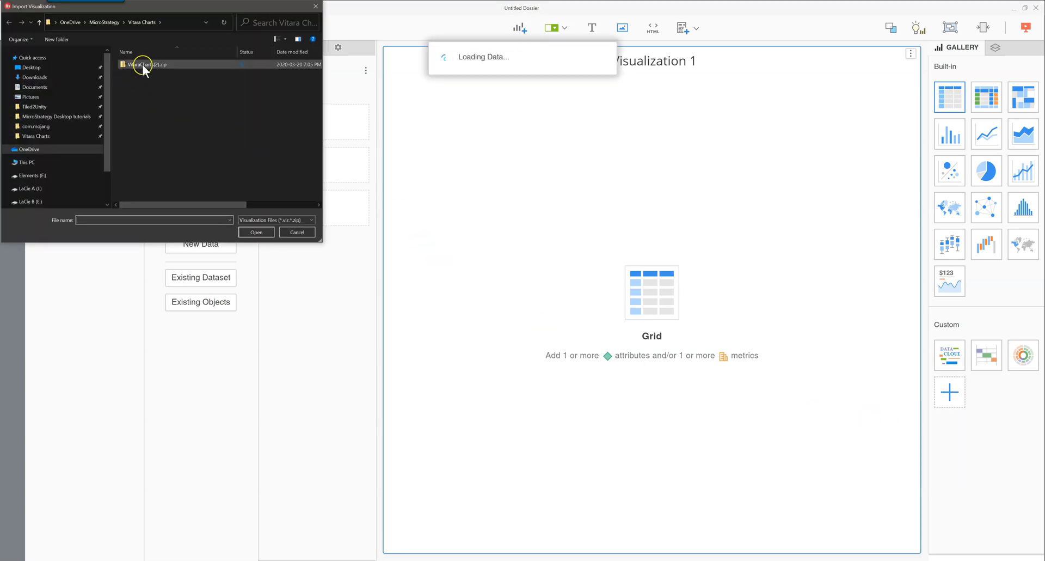
mouse_move(140, 67)
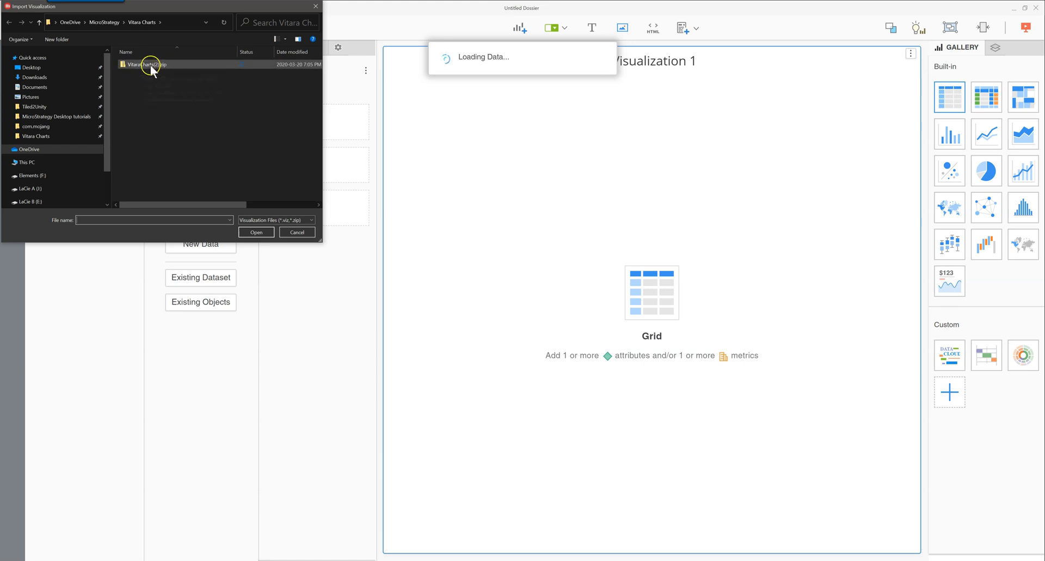
mouse_move(152, 65)
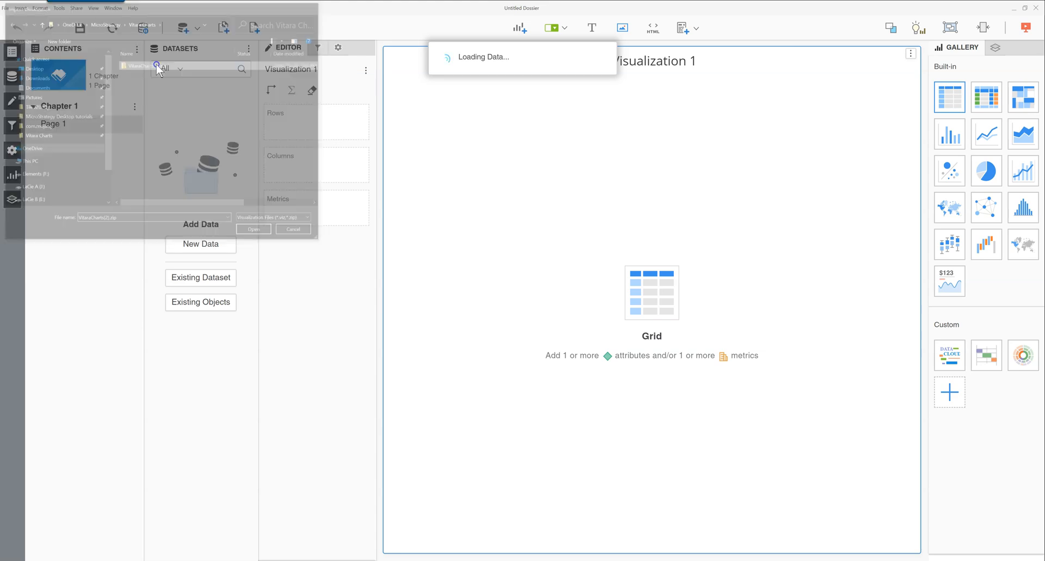
click(253, 228)
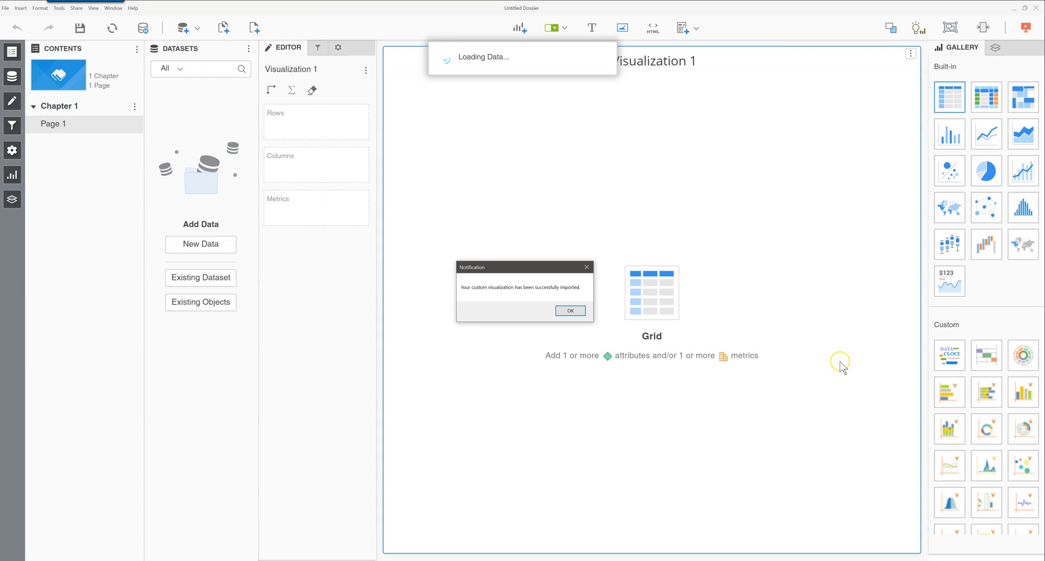
mouse_move(673, 334)
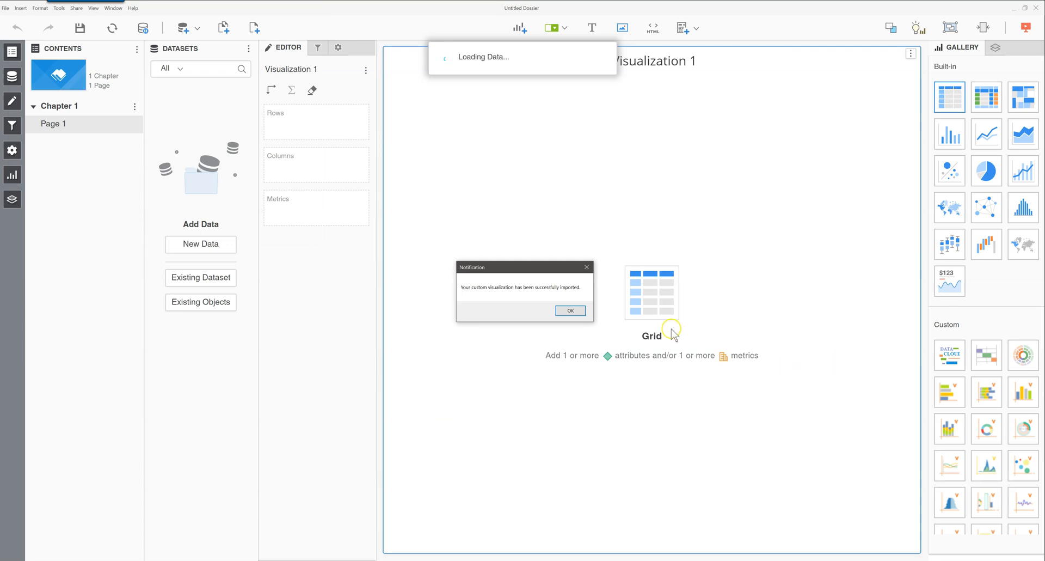
mouse_move(511, 283)
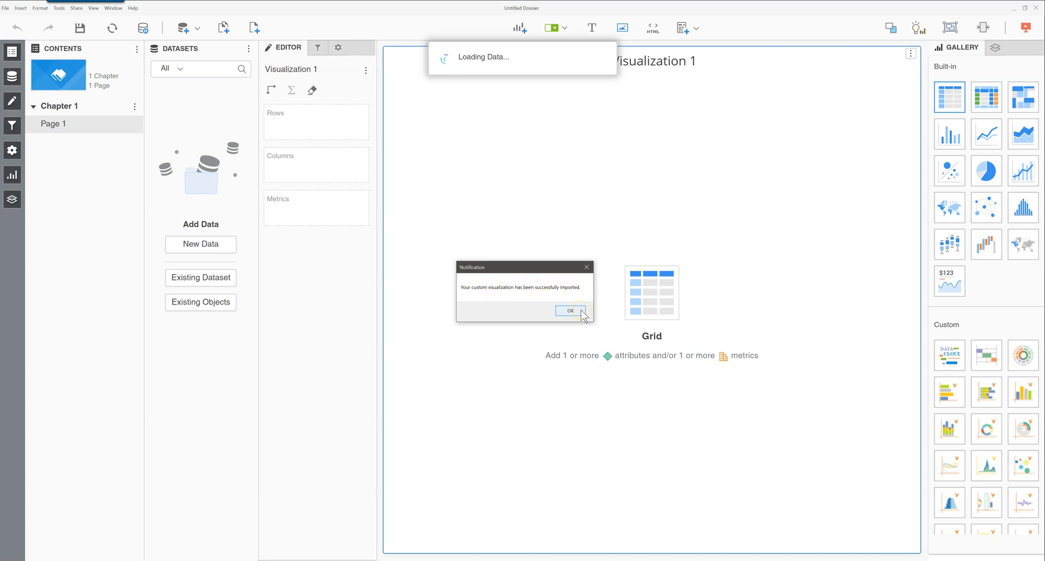
Step: Dismiss the notification confirming the Vitara Charts visualization import
click(569, 310)
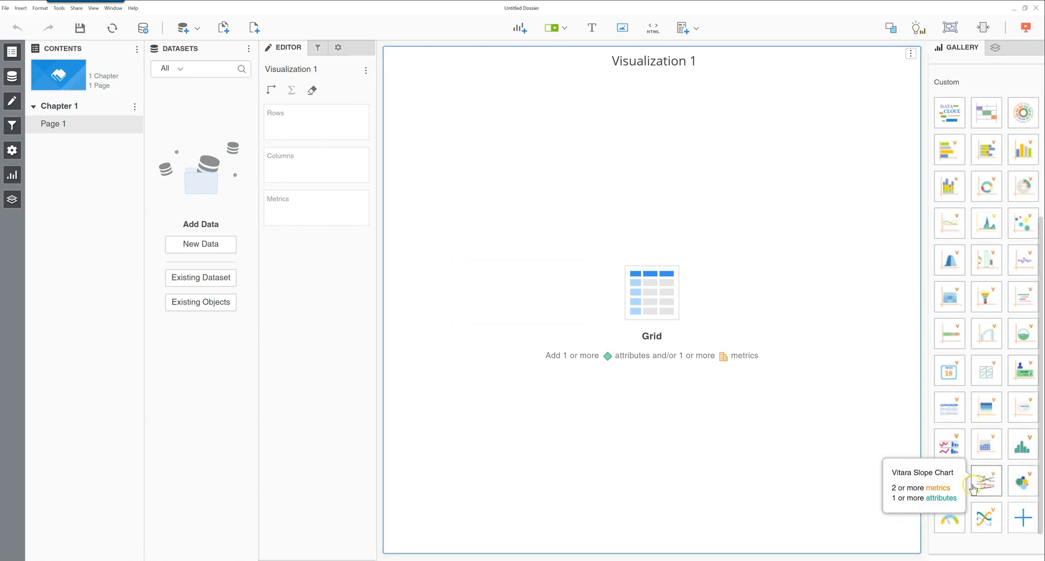
mouse_move(949, 477)
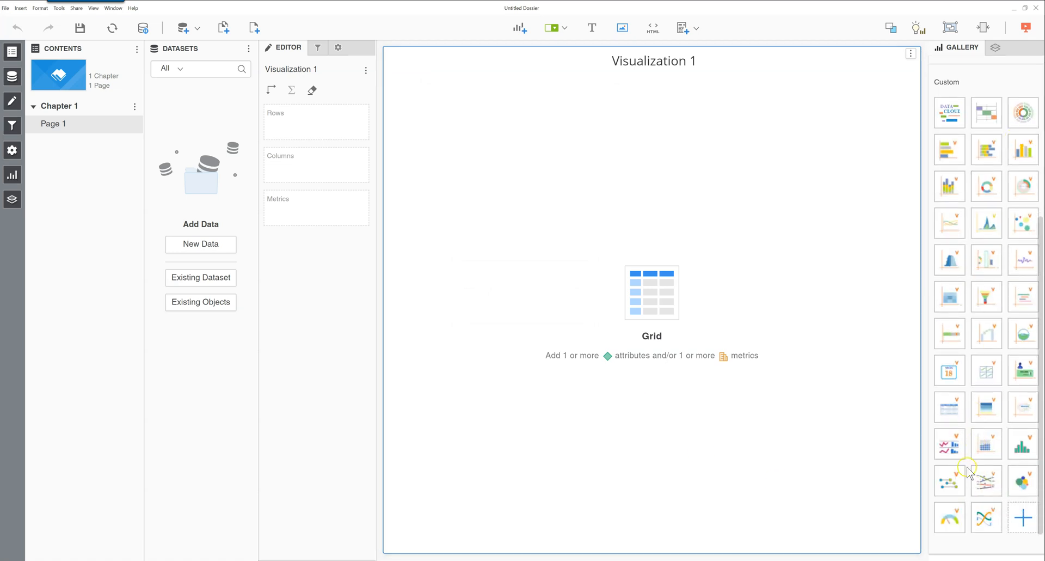
mouse_move(910, 425)
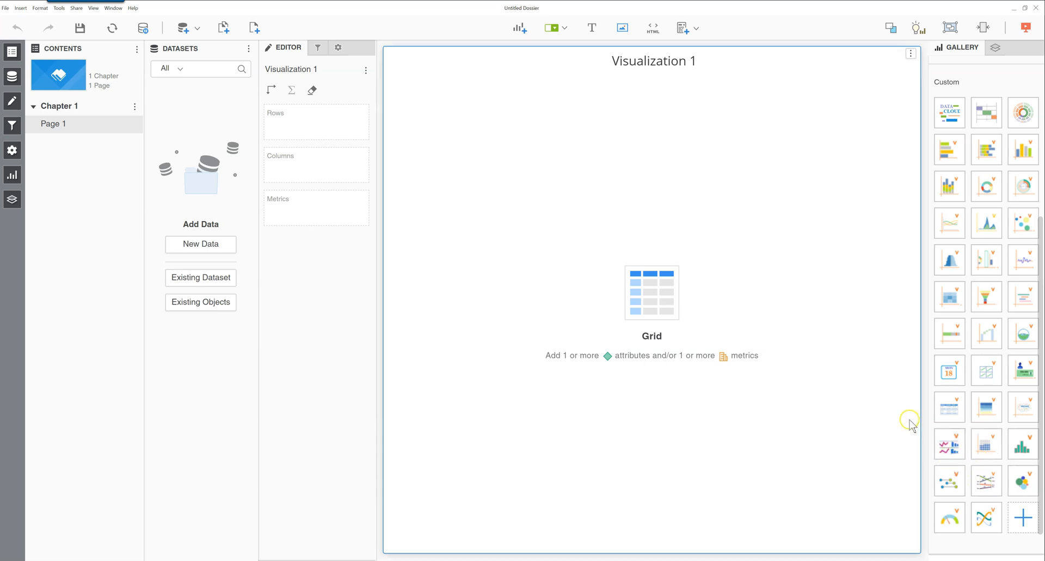
mouse_move(927, 421)
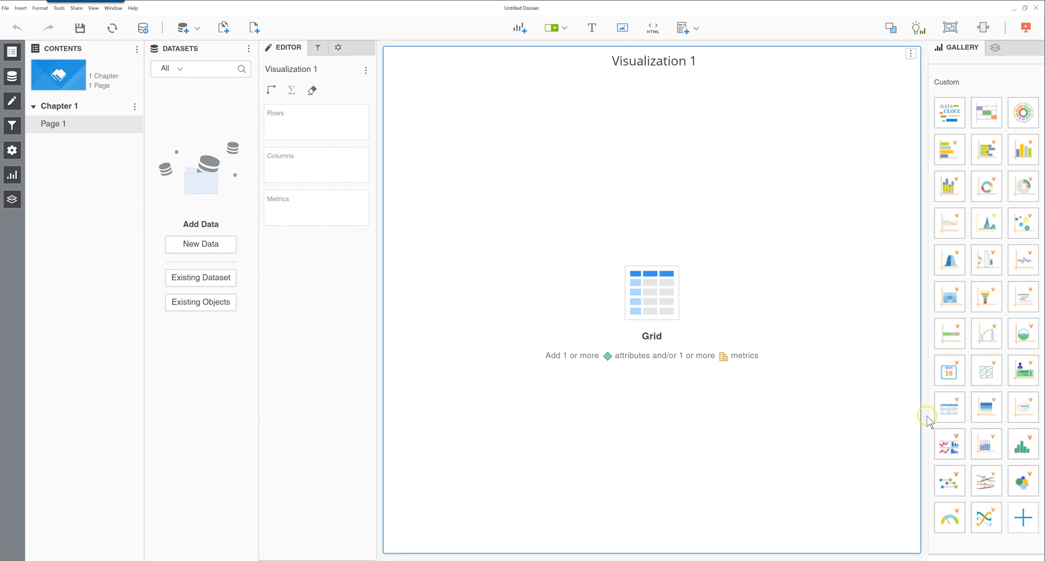
mouse_move(810, 405)
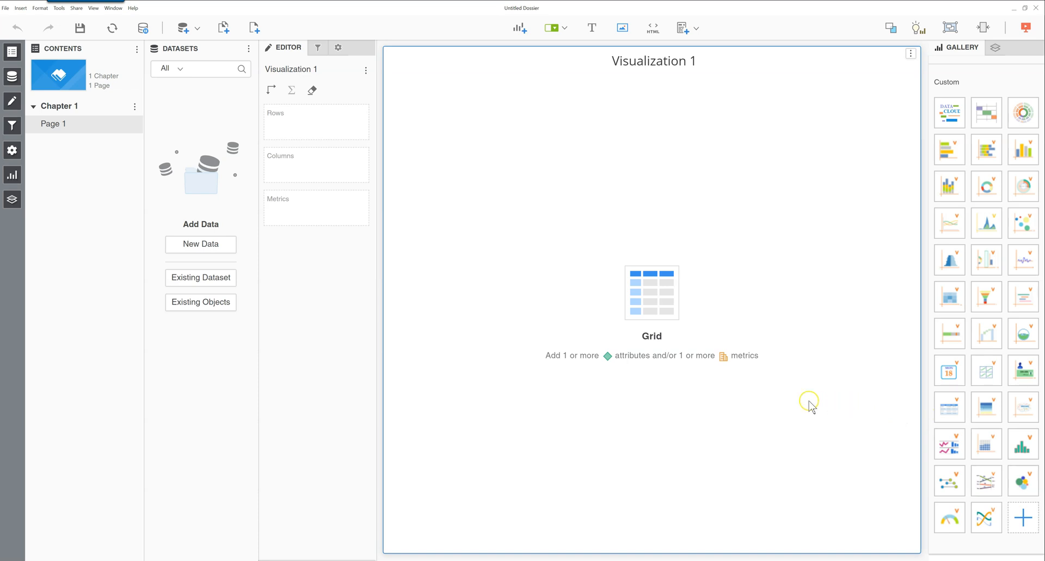